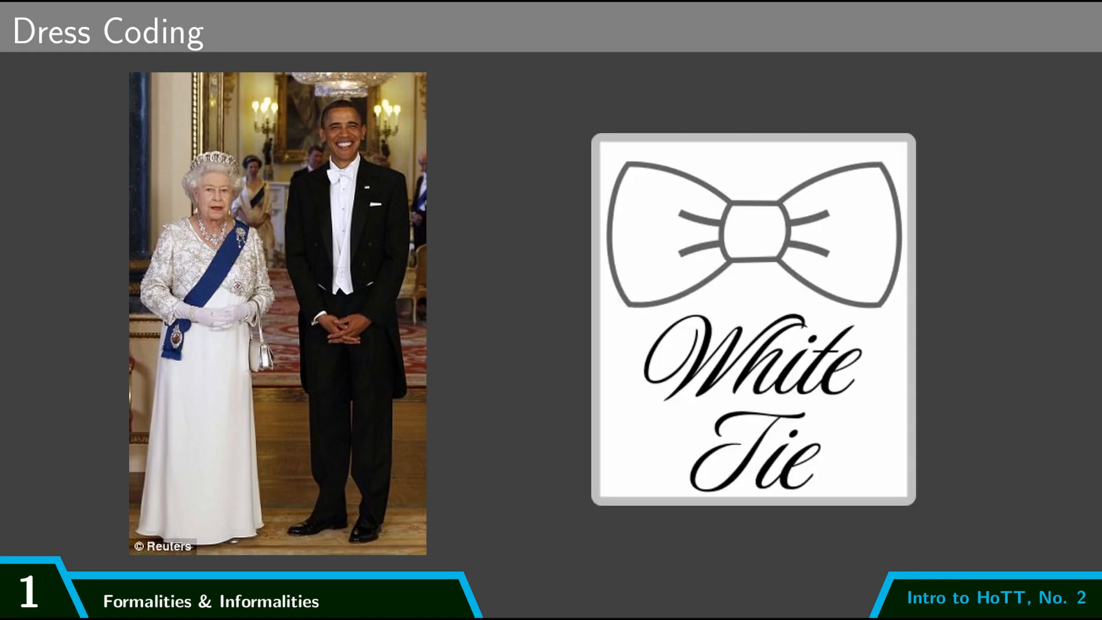
pyautogui.press('Right')
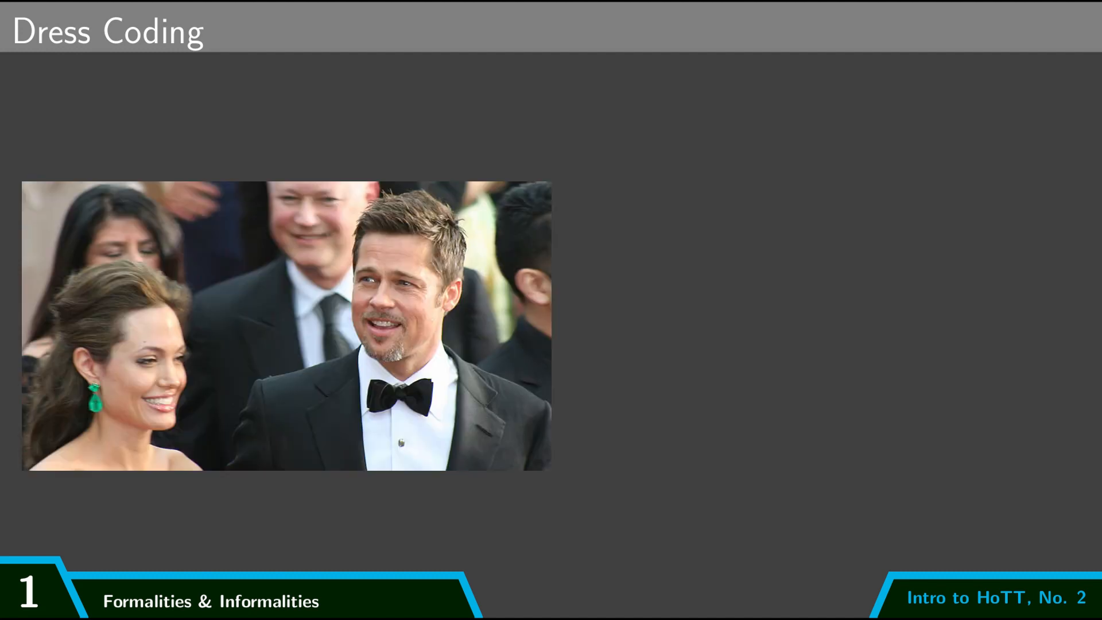